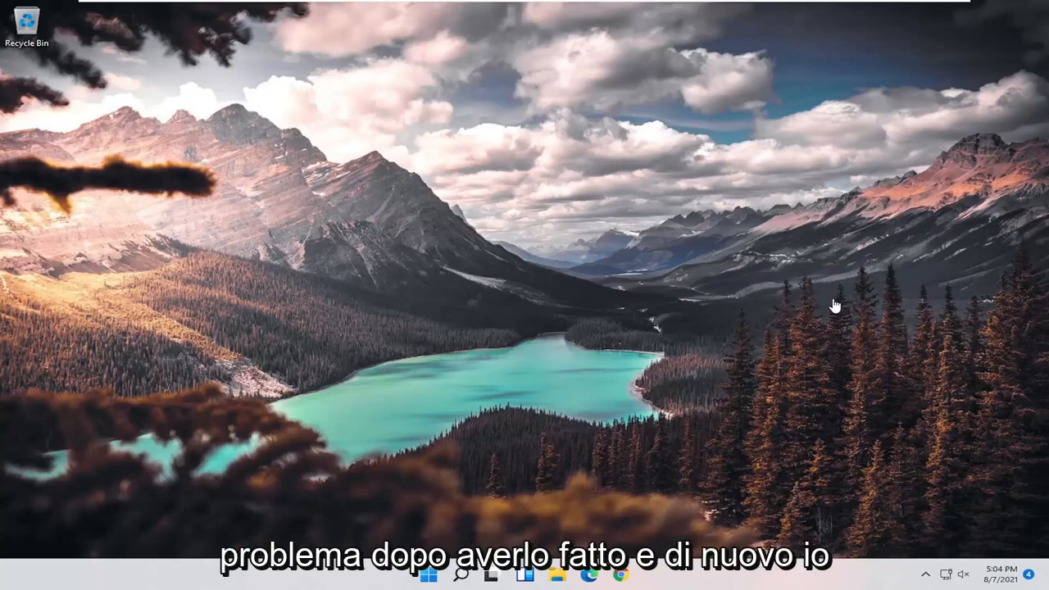
{"action": "mouse_move", "coordinate": [139, 322]}
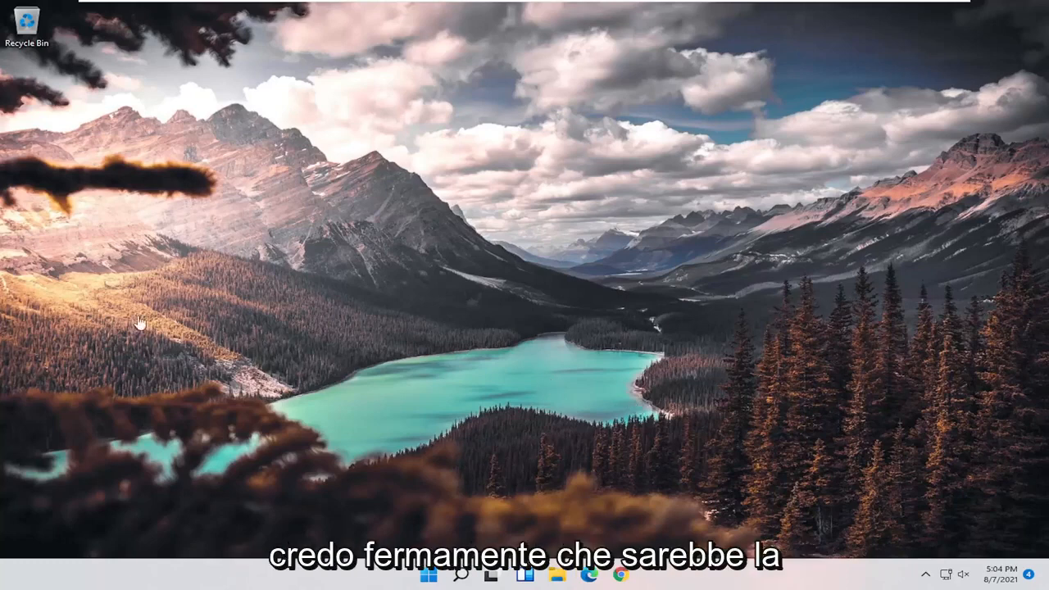
{"action": "mouse_move", "coordinate": [321, 211]}
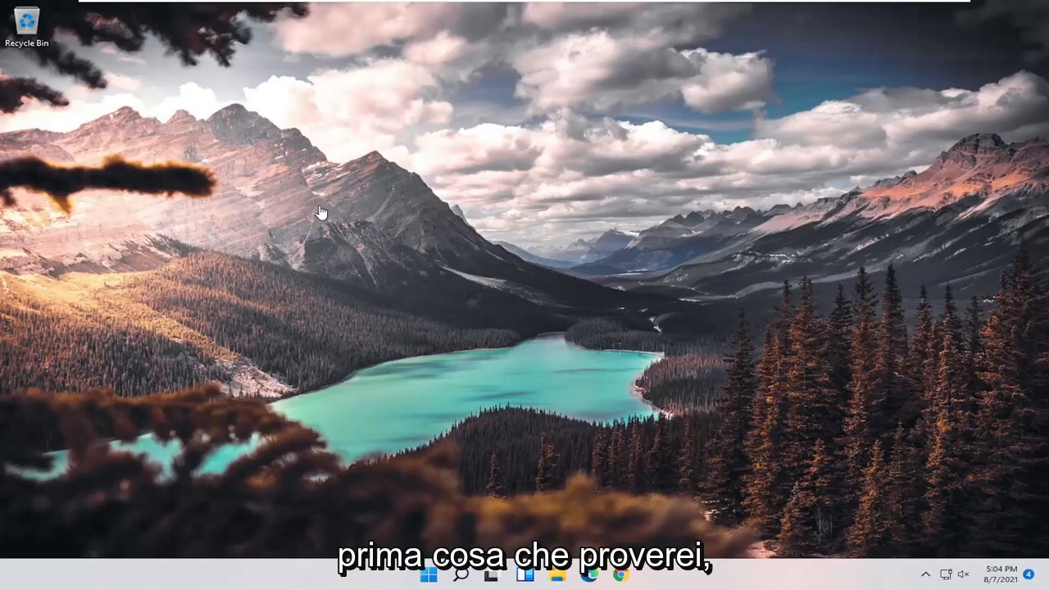
{"action": "mouse_move", "coordinate": [348, 299]}
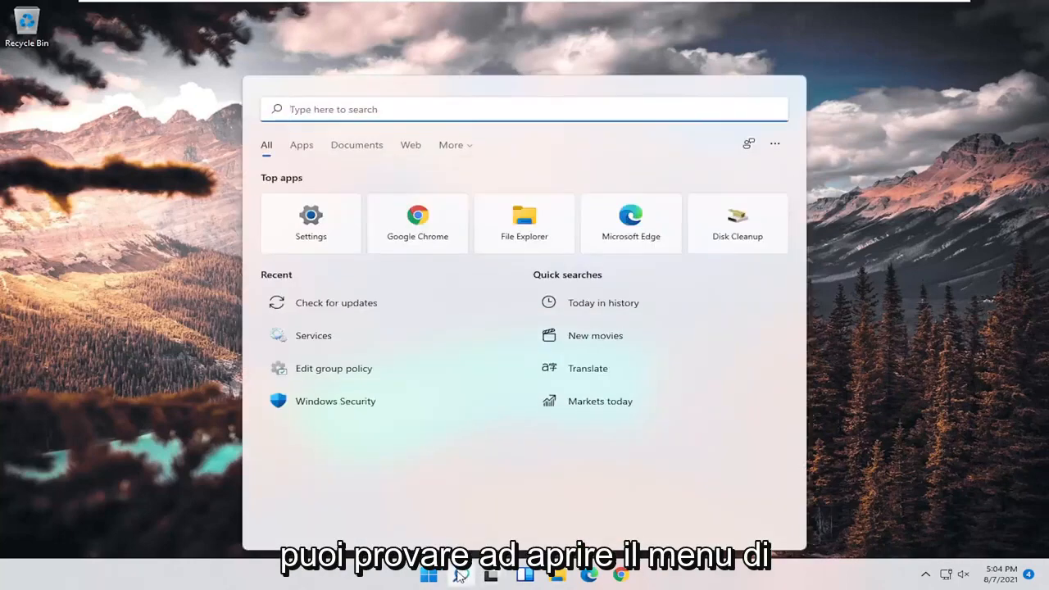
- Search Start for 'device manager' to launch Device Manager
{"action": "type", "text": "device manager"}
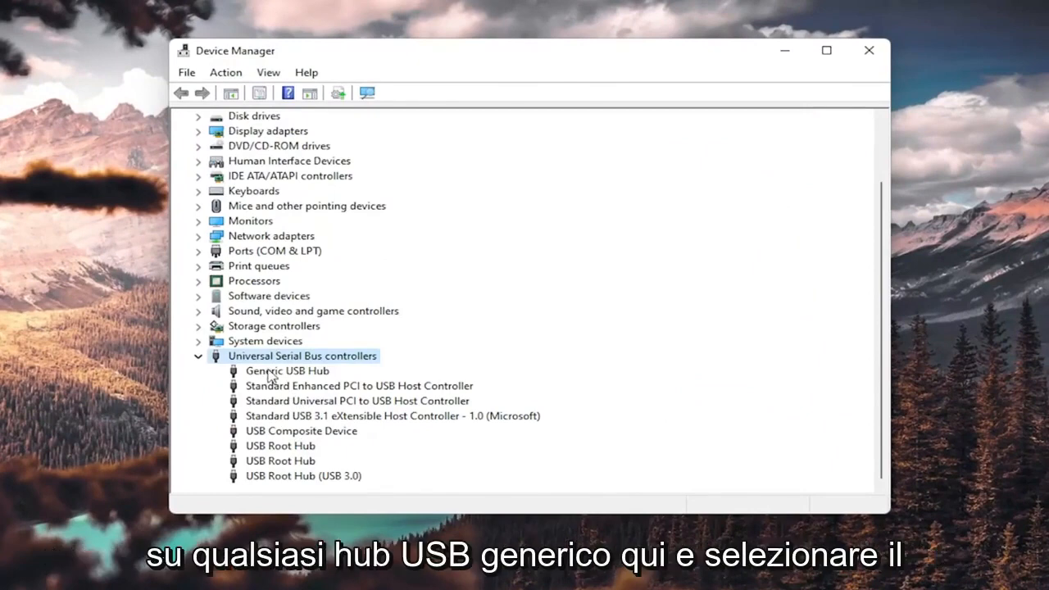
- Reinstall the Generic USB Hub driver by picking Generic USB Hub from the drivers already on the computer
{"action": "right_click", "coordinate": [287, 370]}
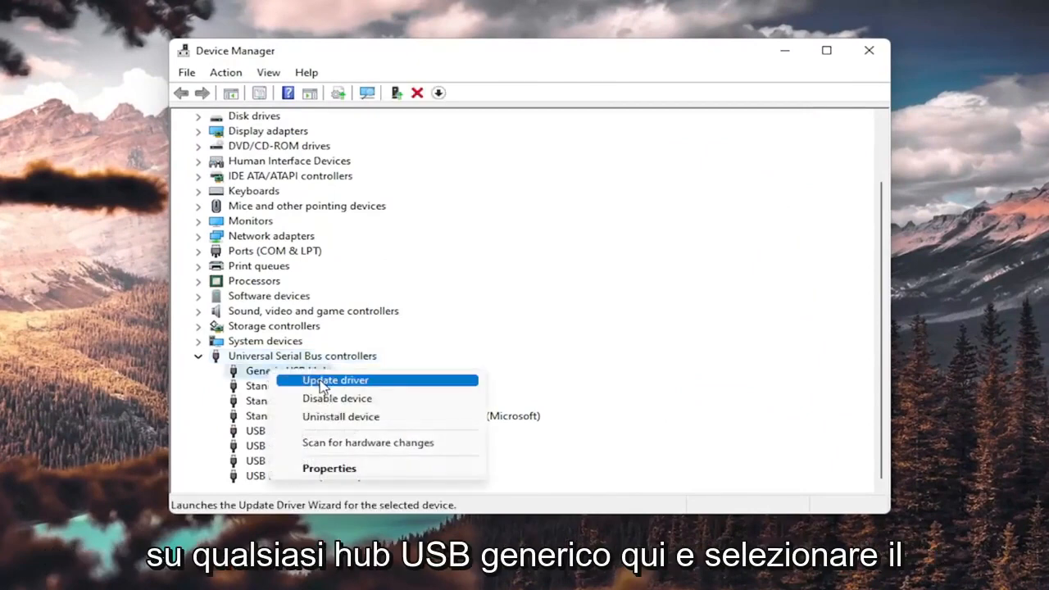
{"action": "left_click", "coordinate": [334, 380]}
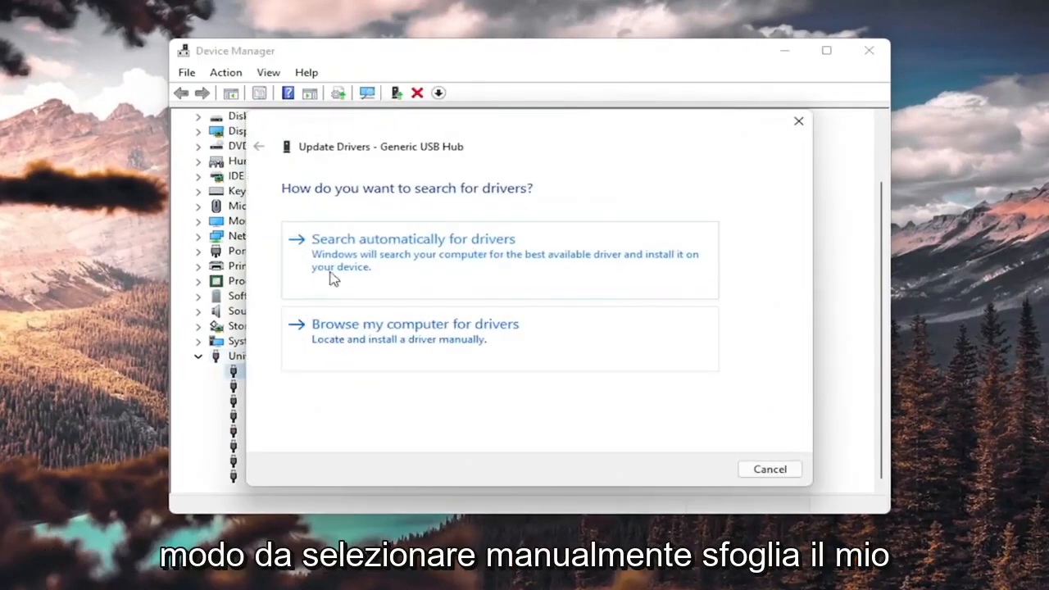
{"action": "mouse_move", "coordinate": [418, 344]}
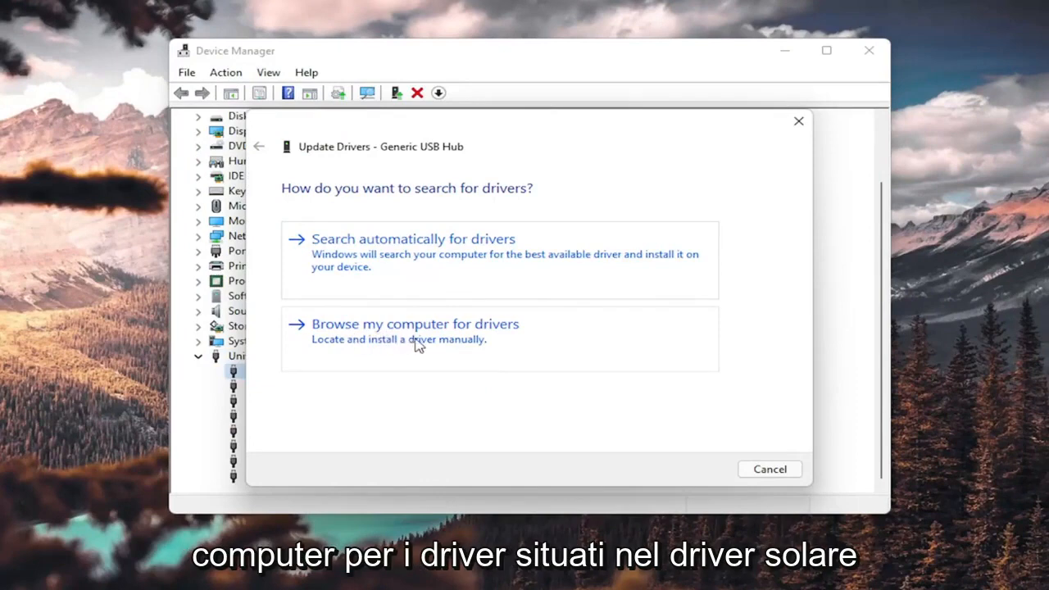
{"action": "left_click", "coordinate": [414, 325]}
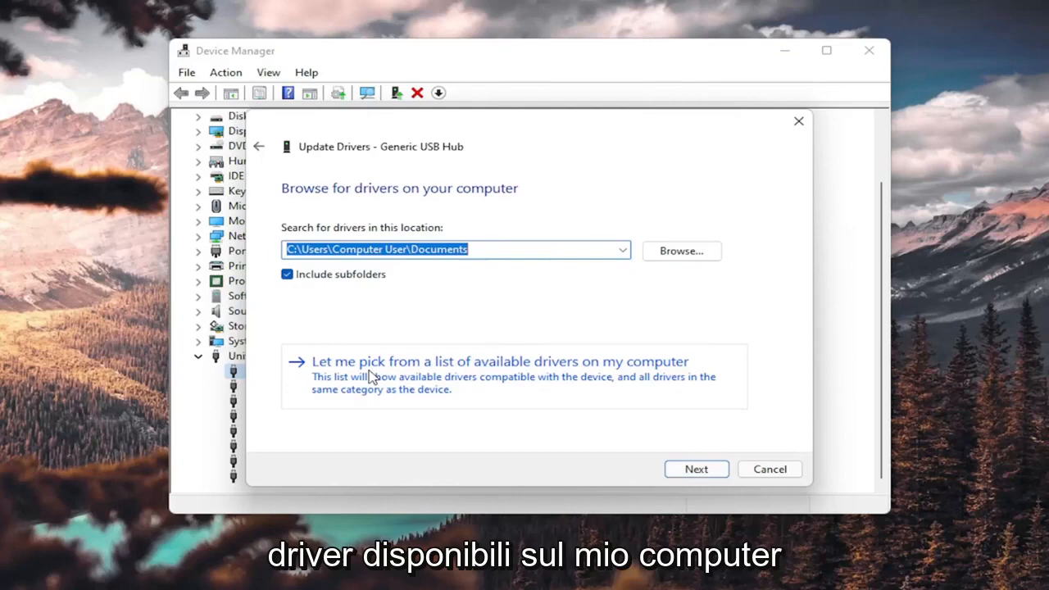
{"action": "left_click", "coordinate": [500, 362]}
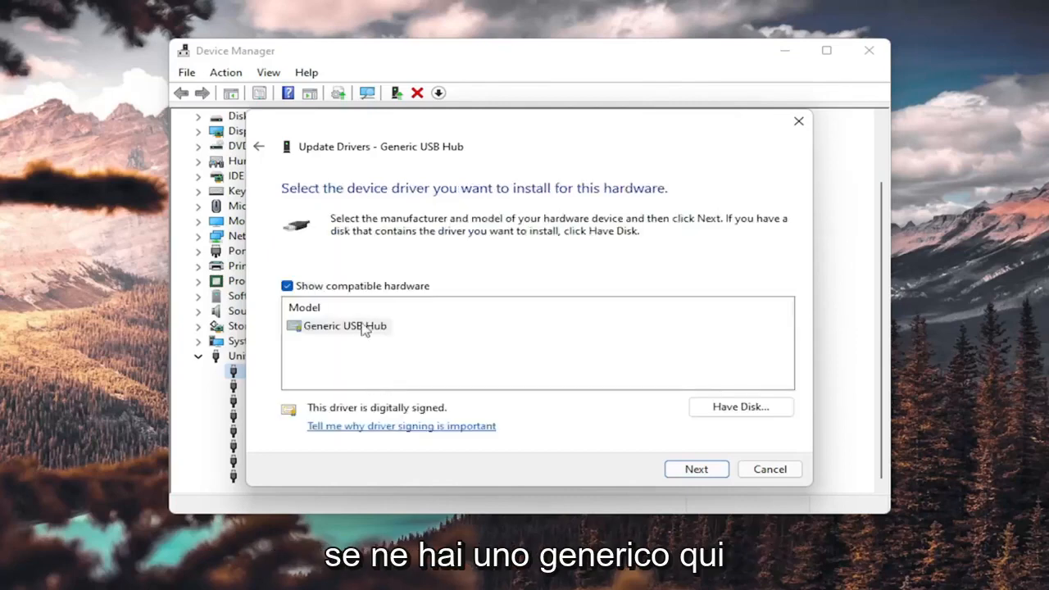
{"action": "left_click", "coordinate": [344, 324]}
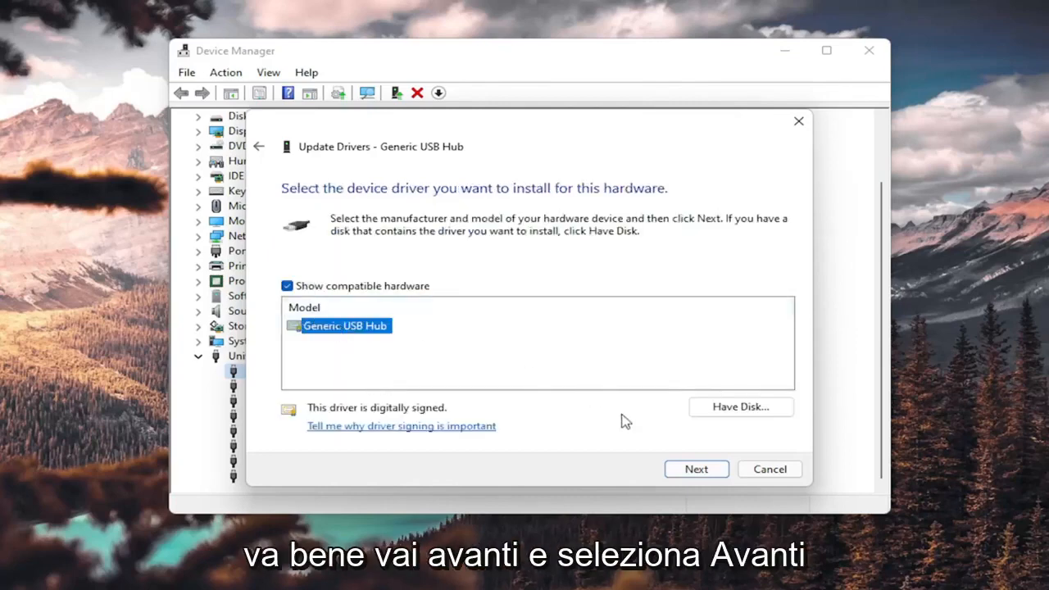
{"action": "left_click", "coordinate": [695, 469]}
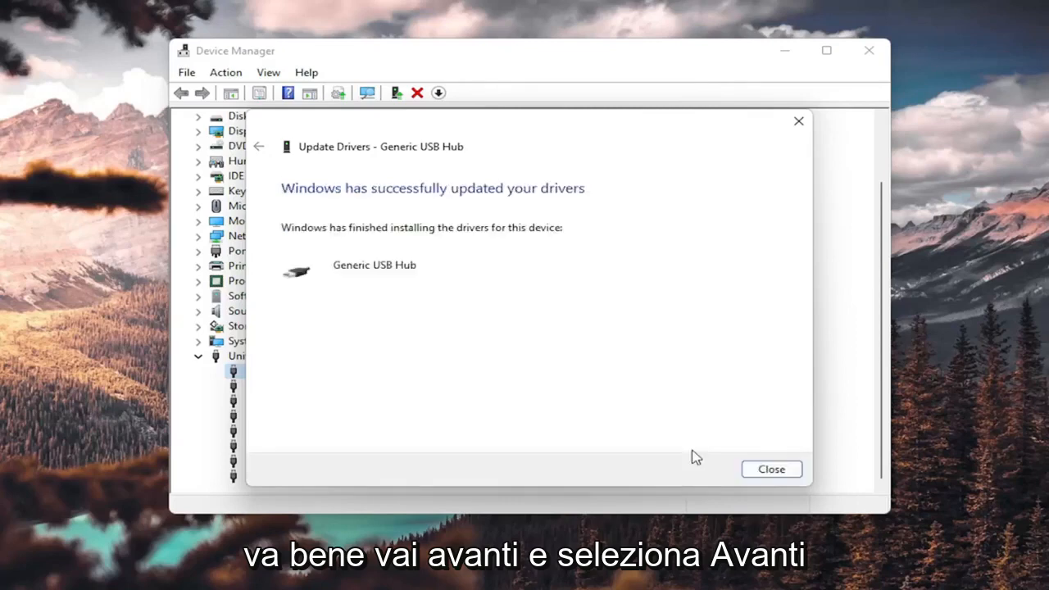
{"action": "left_click", "coordinate": [770, 469]}
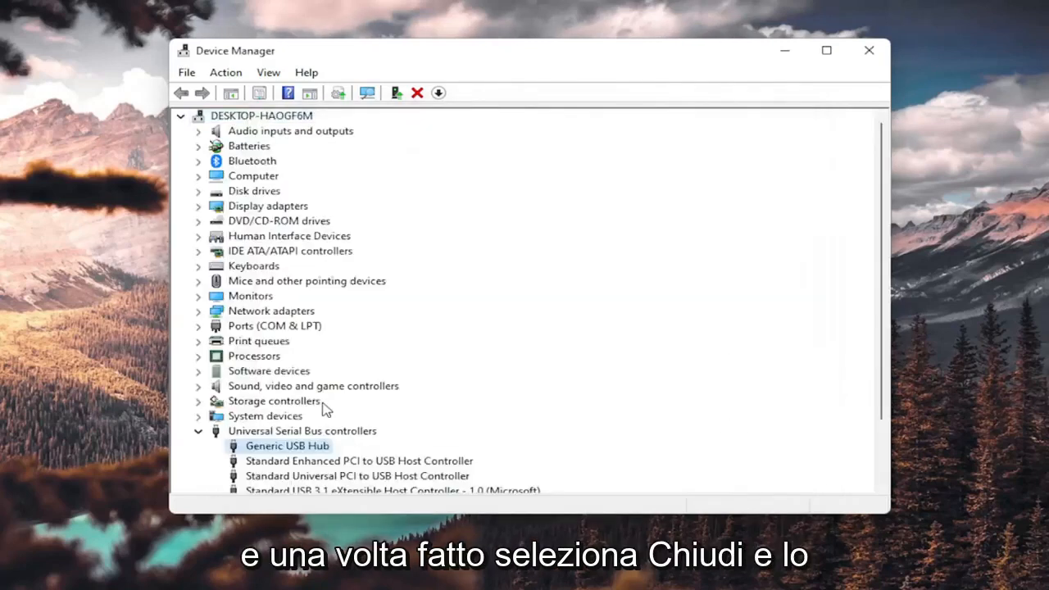
- Uninstall the Generic USB Hub device and confirm the removal prompt
{"action": "scroll", "scroll_direction": "down", "scroll_amount": 3}
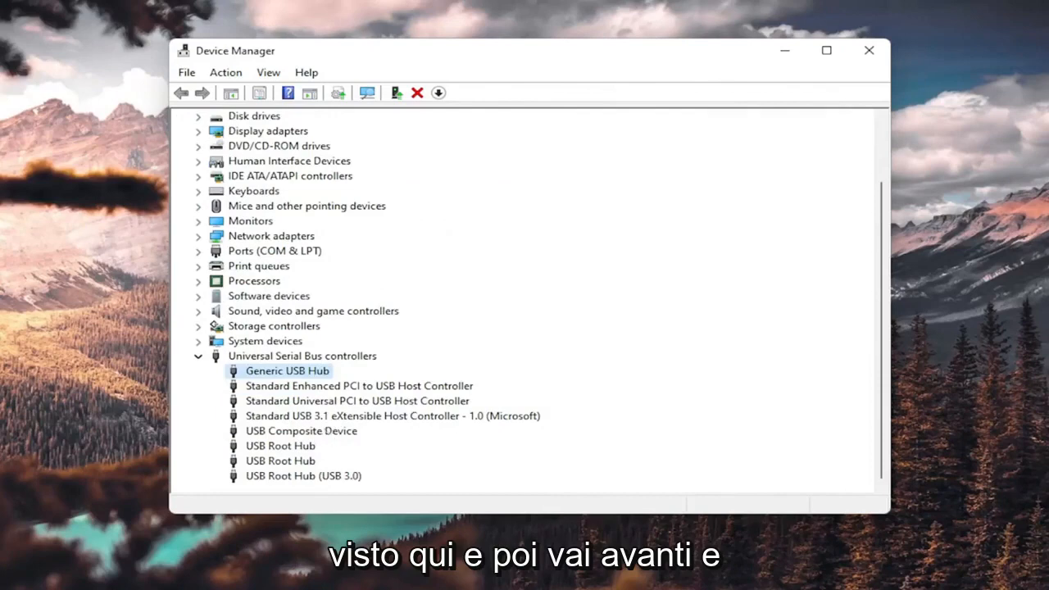
{"action": "mouse_move", "coordinate": [315, 397]}
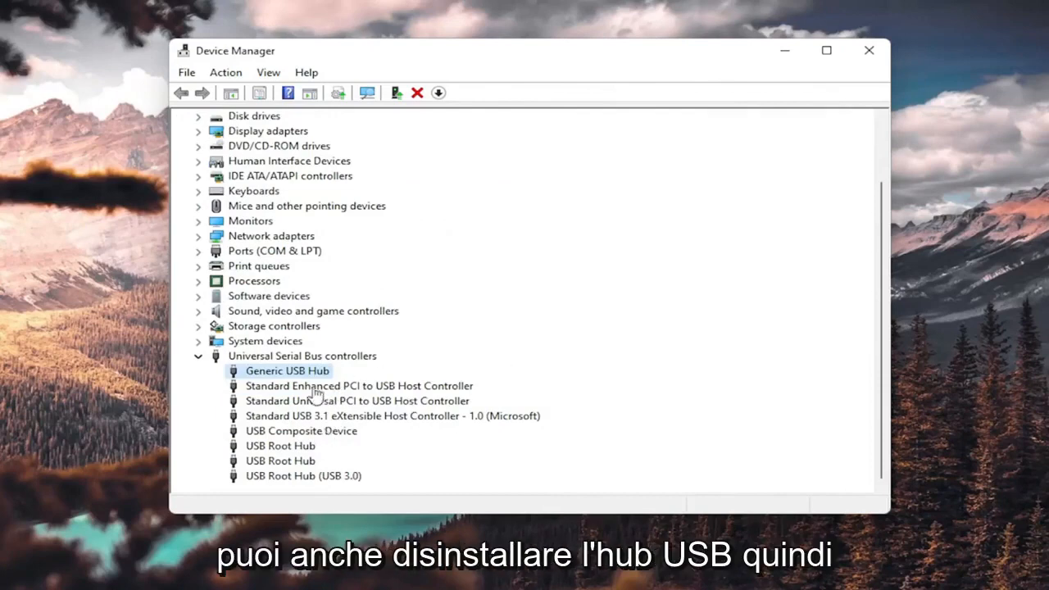
{"action": "right_click", "coordinate": [287, 371]}
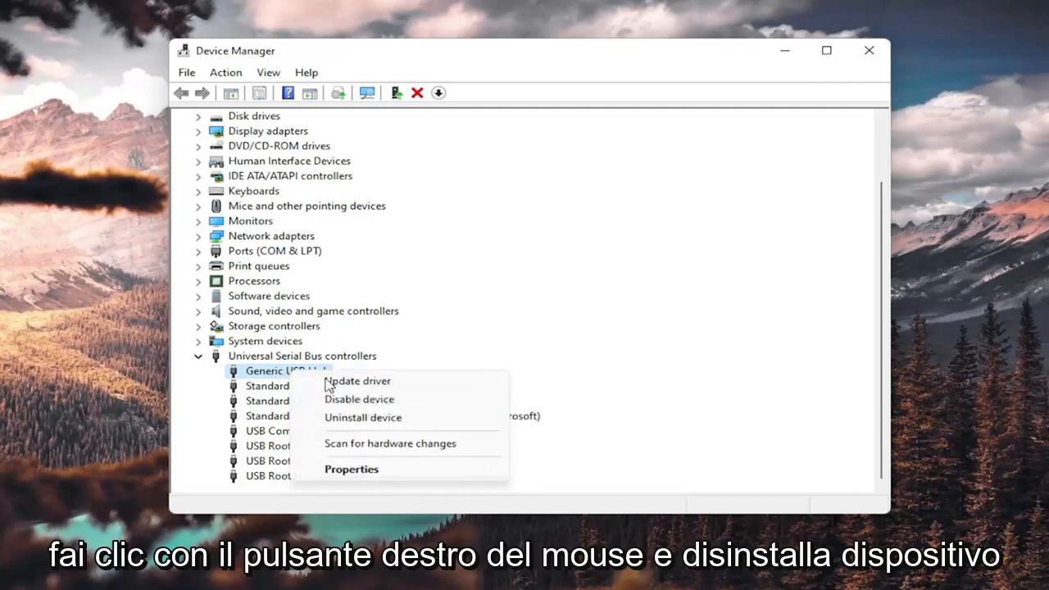
{"action": "left_click", "coordinate": [364, 418]}
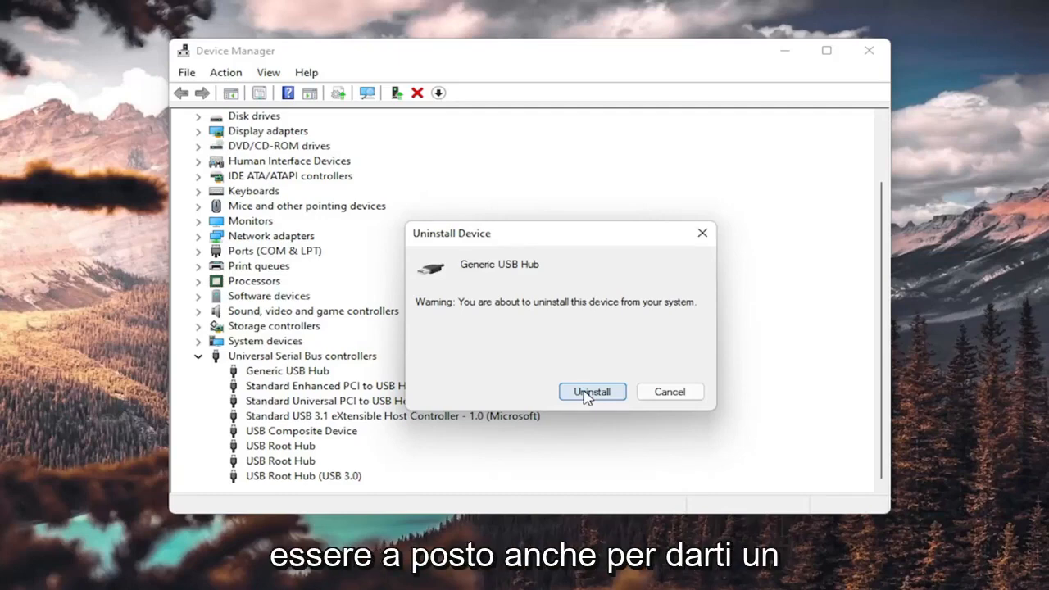
{"action": "left_click", "coordinate": [592, 390]}
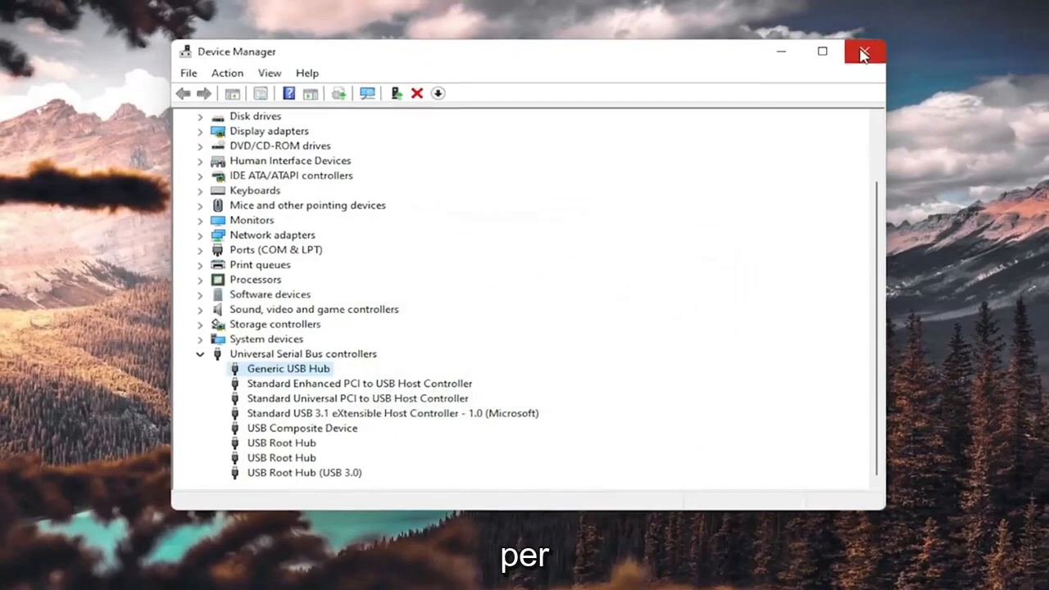
- Close Device Manager and launch an elevated Command Prompt, approving the UAC prompt
{"action": "left_click", "coordinate": [861, 50]}
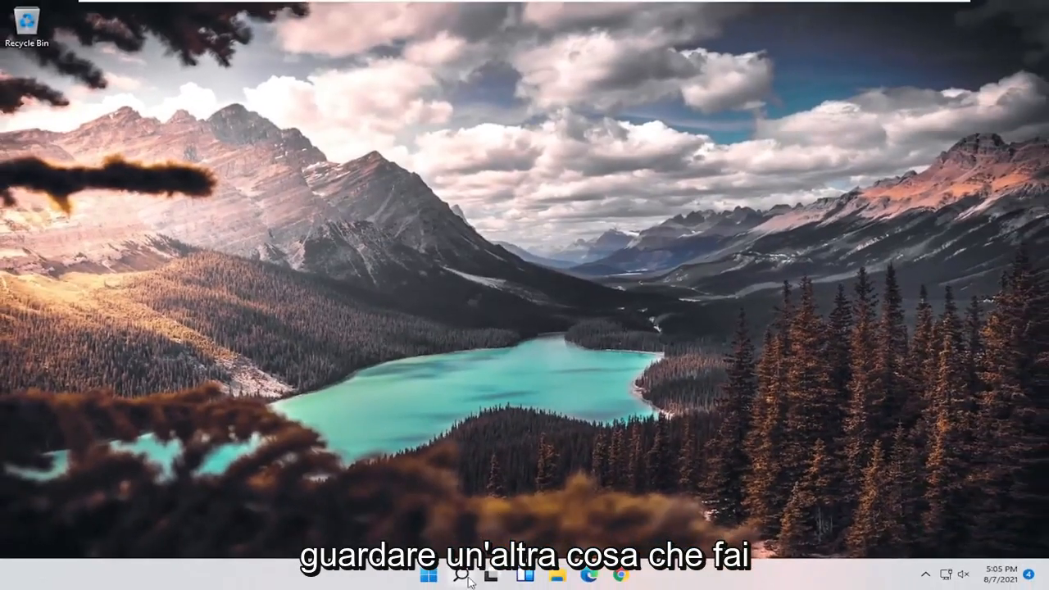
{"action": "left_click", "coordinate": [461, 574]}
{"action": "type", "text": "cmd"}
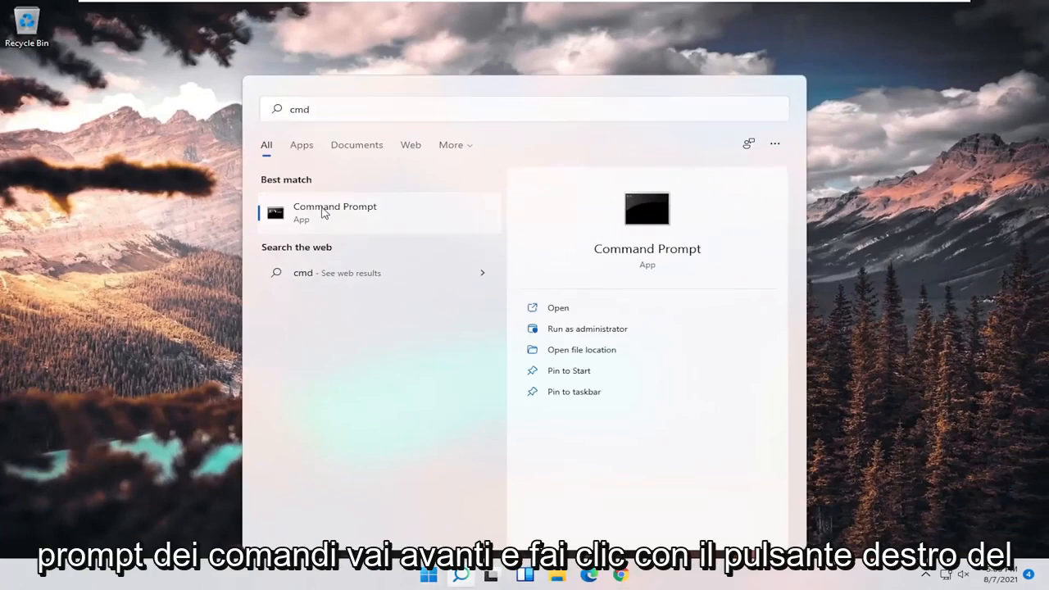
{"action": "left_click", "coordinate": [587, 328]}
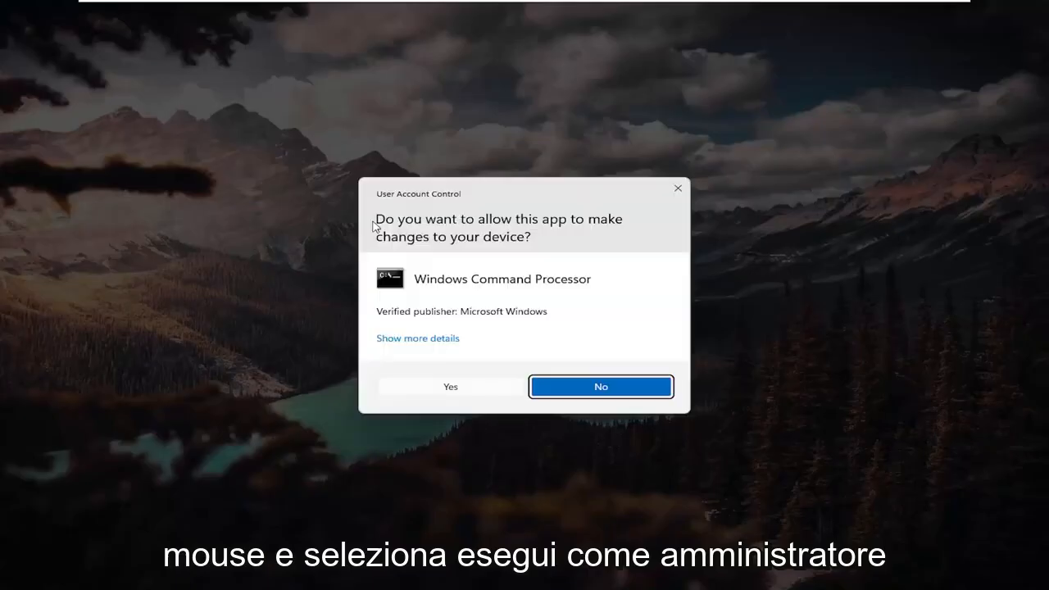
{"action": "mouse_move", "coordinate": [449, 373]}
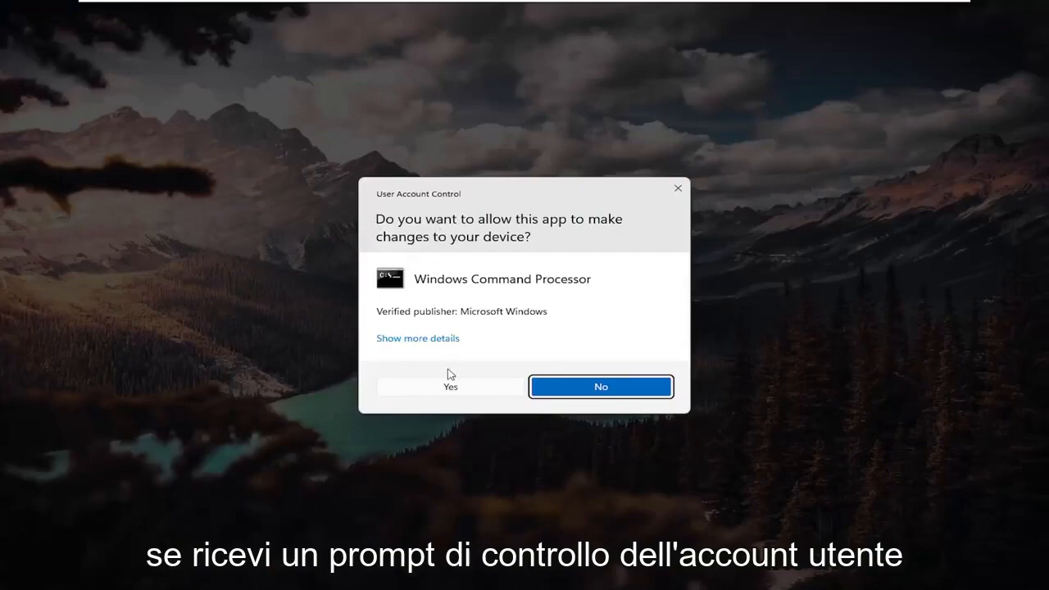
{"action": "left_click", "coordinate": [449, 386]}
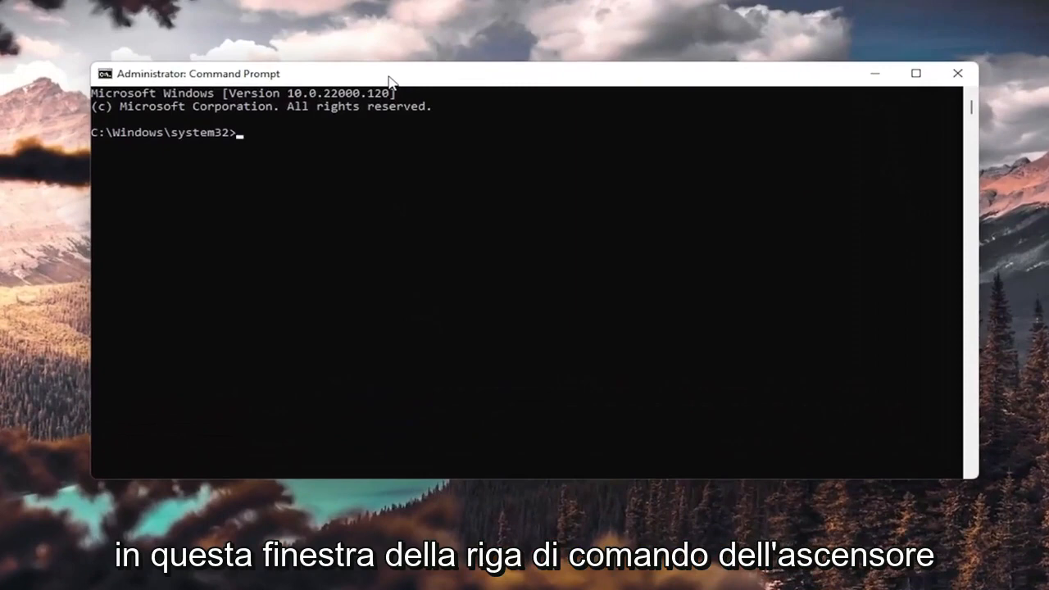
- Run sfc /scannow in the administrator Command Prompt
{"action": "type", "text": "sfc"}
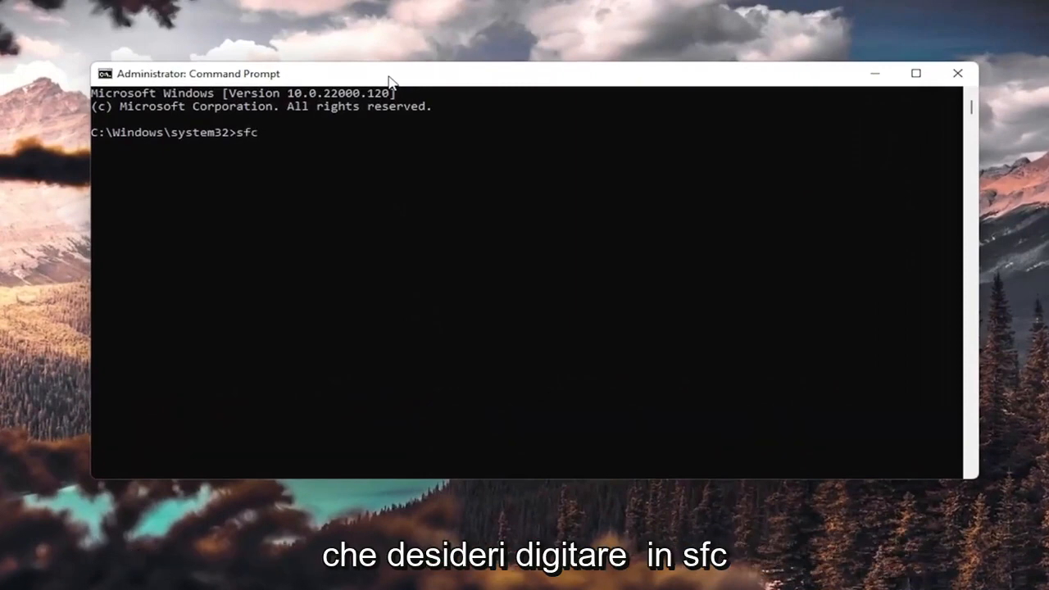
{"action": "type", "text": "/scan"}
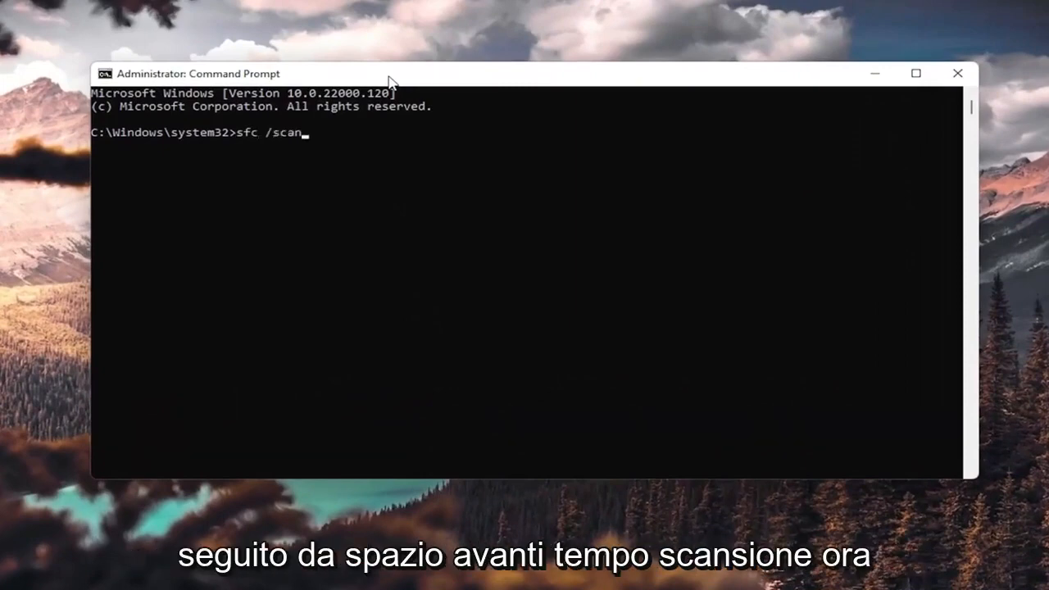
{"action": "type", "text": "now"}
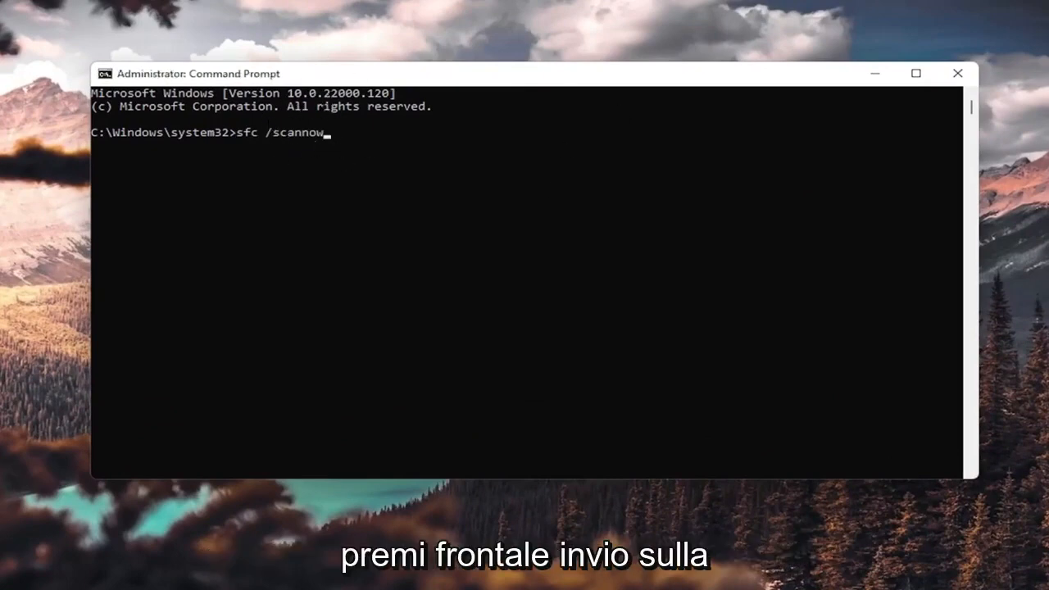
{"action": "mouse_move", "coordinate": [367, 144]}
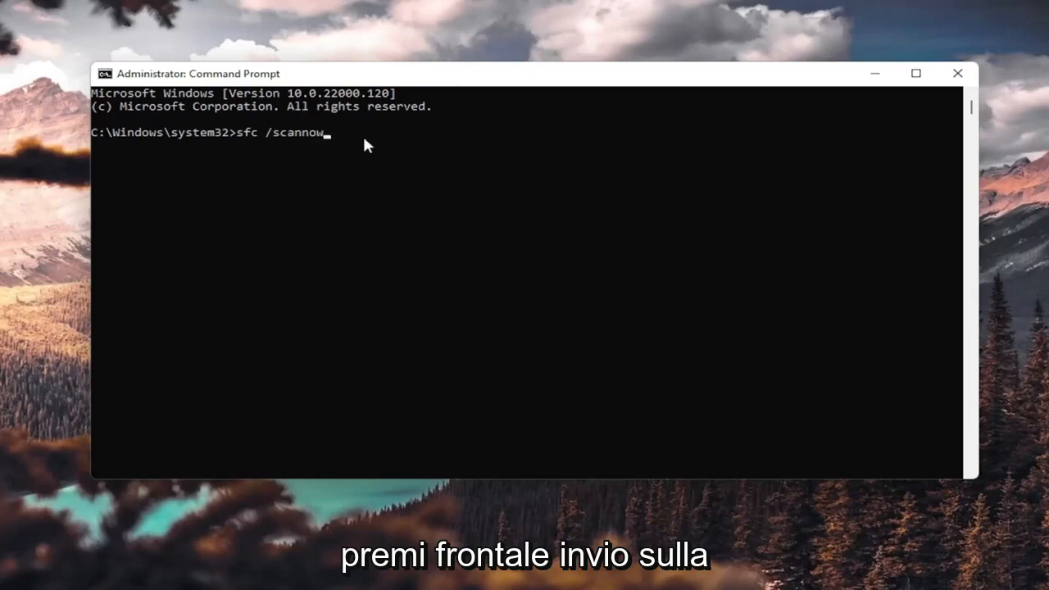
{"action": "key", "text": "Return"}
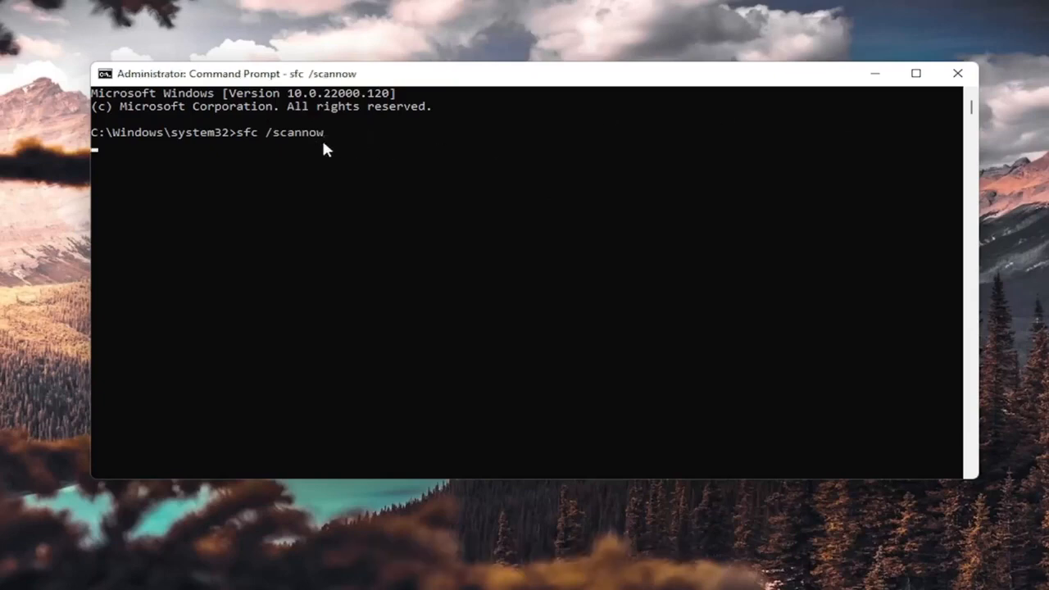